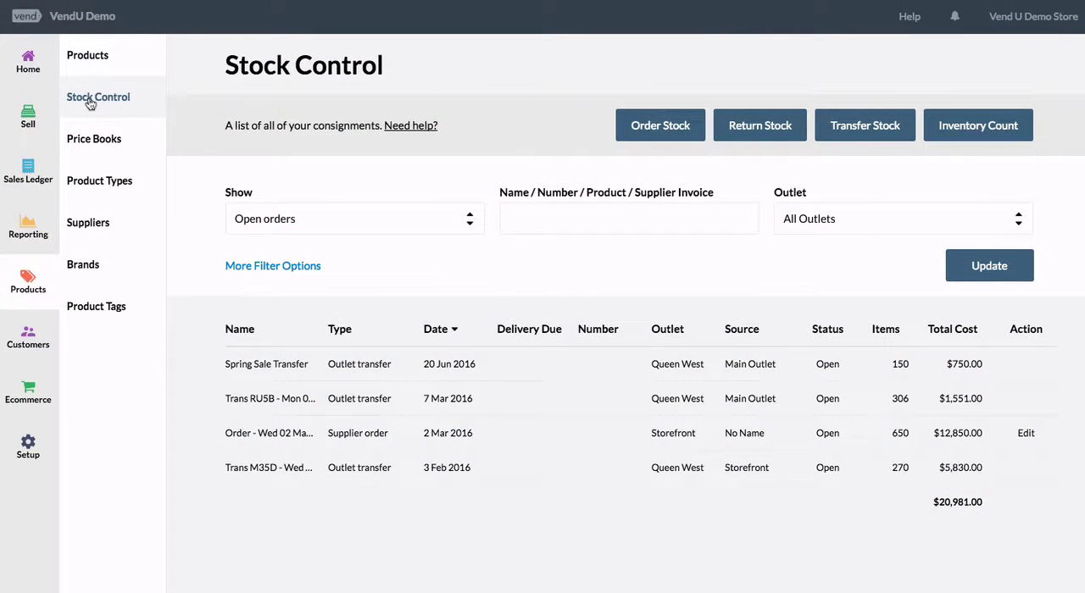
# Filter the Stock Control list to Sent orders and update it.
pyautogui.click(353, 219)
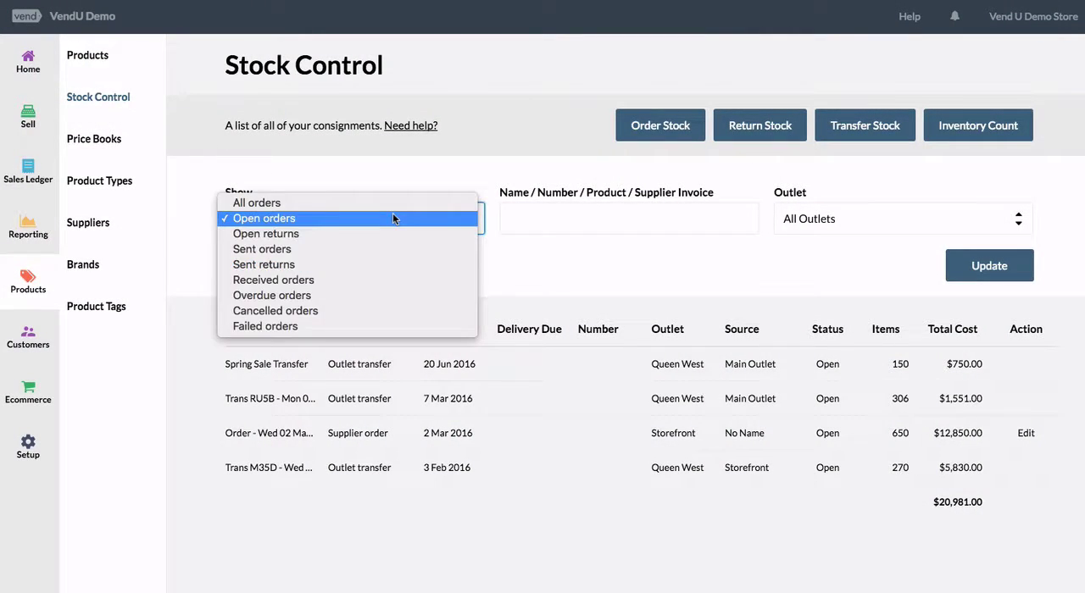
pyautogui.moveTo(391, 234)
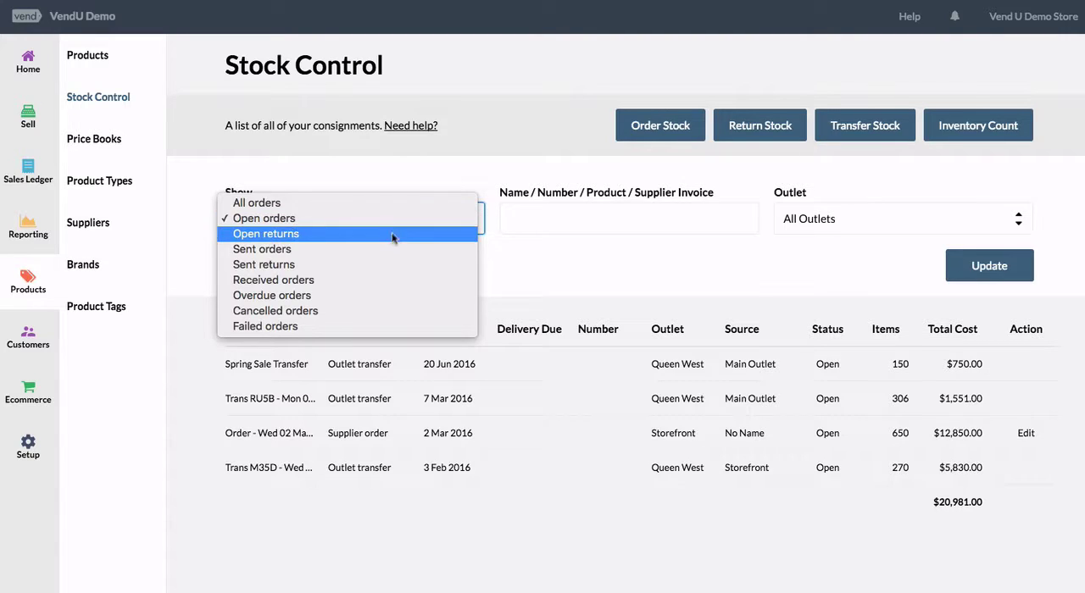
pyautogui.click(262, 248)
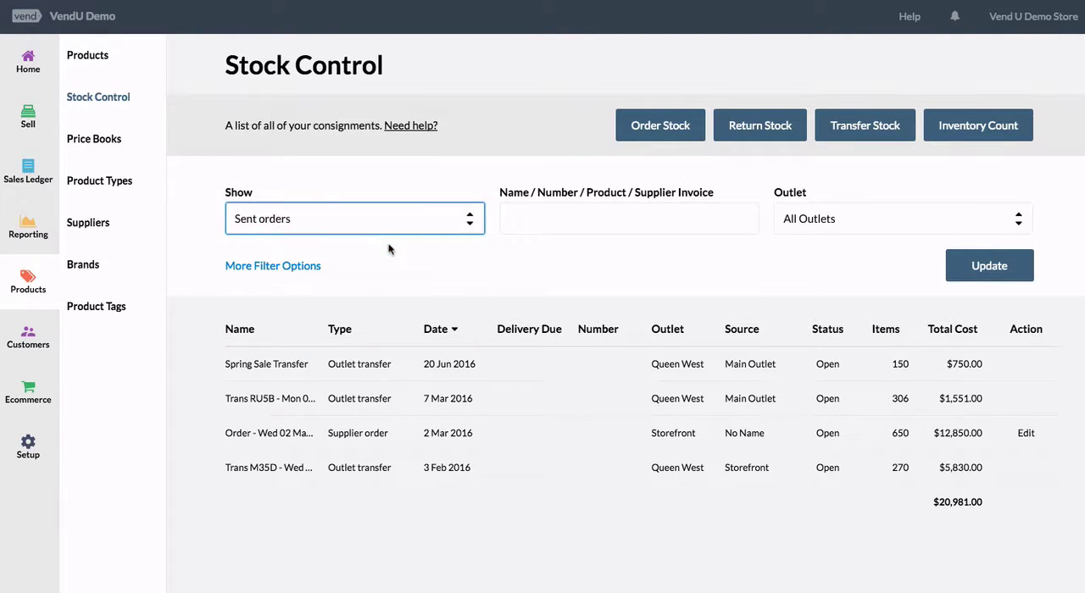
pyautogui.moveTo(990, 265)
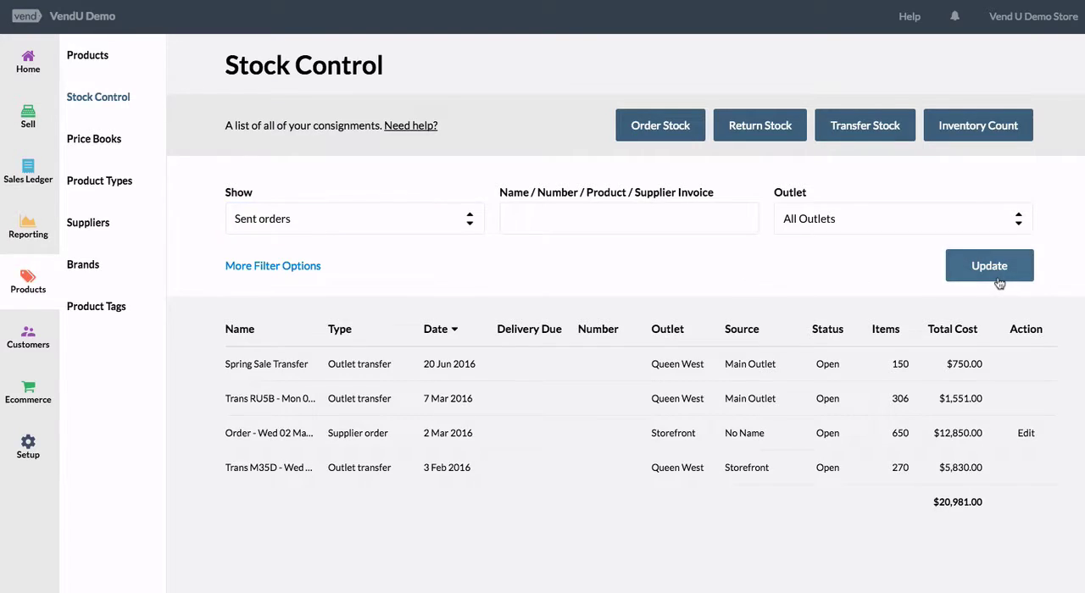
pyautogui.click(991, 264)
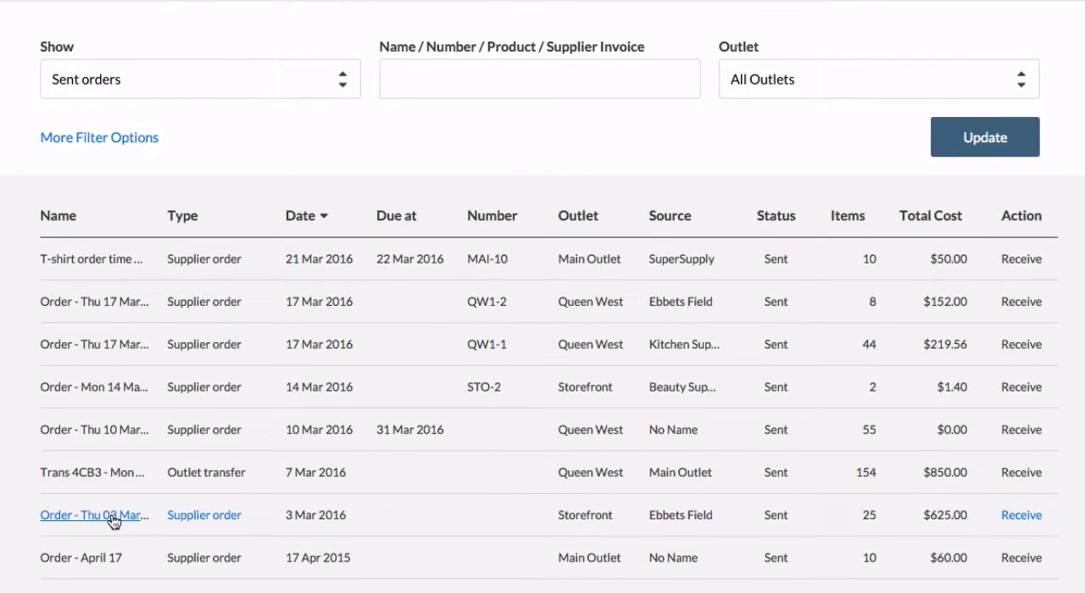
# Export the sent 3 March 2016 Ebbets Field order to CSV.
pyautogui.click(95, 515)
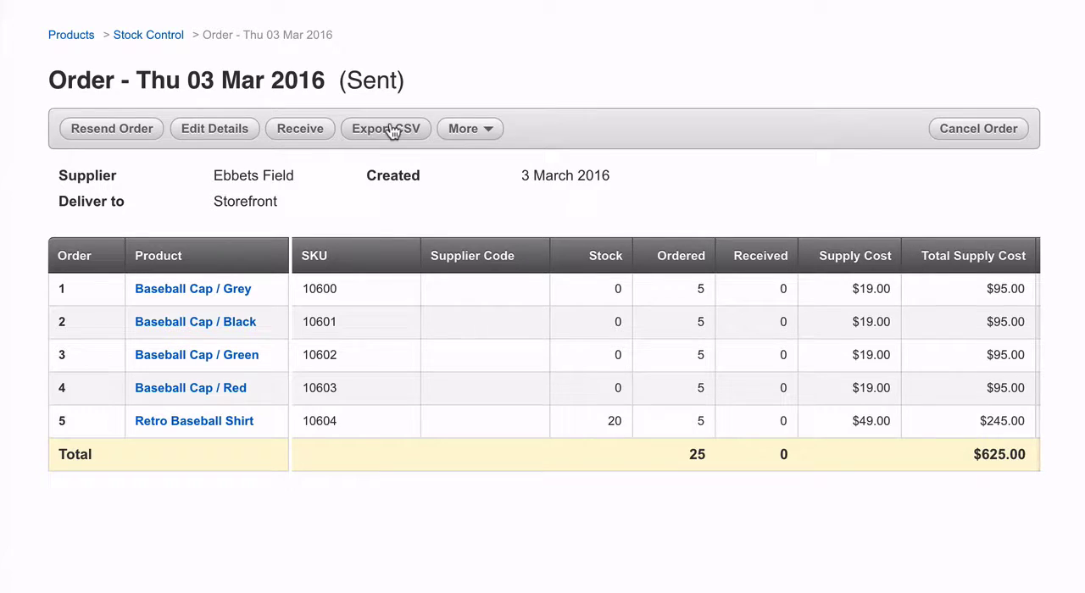
pyautogui.click(386, 129)
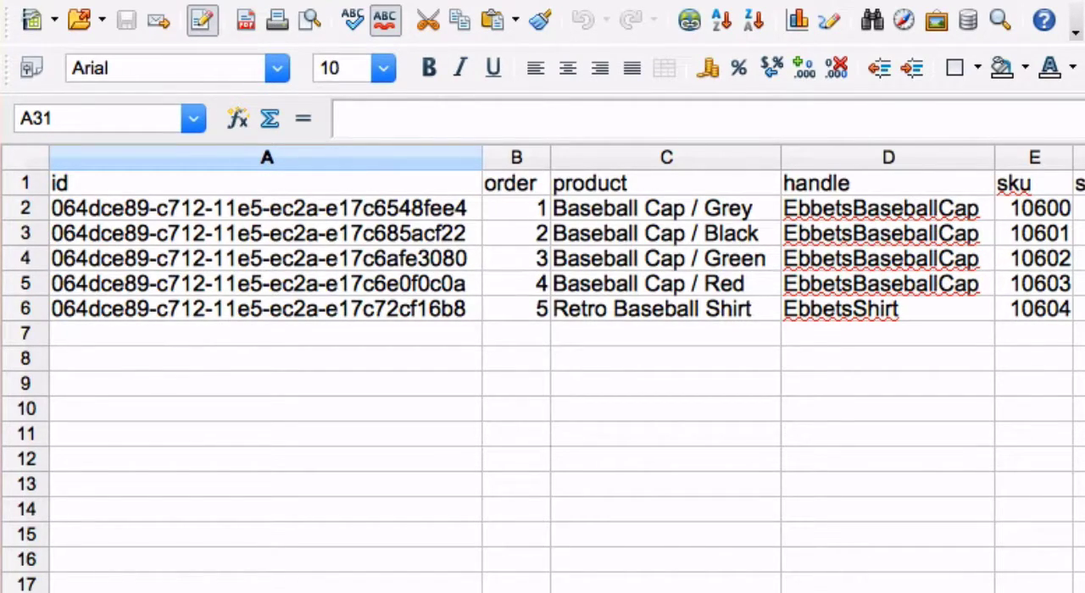
# Select the product column C in the exported spreadsheet in Calc.
pyautogui.click(665, 157)
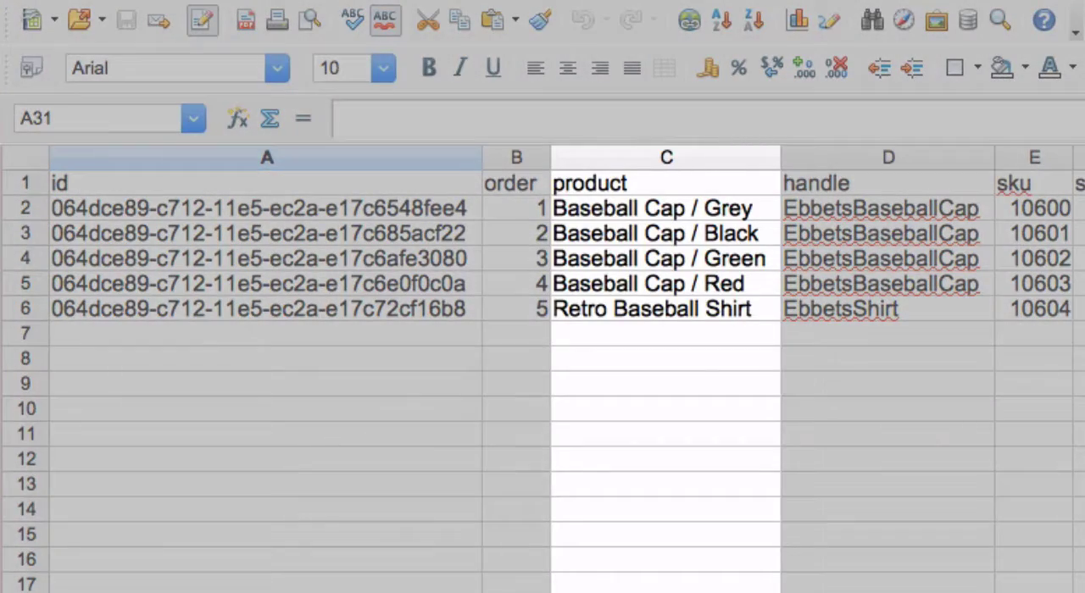